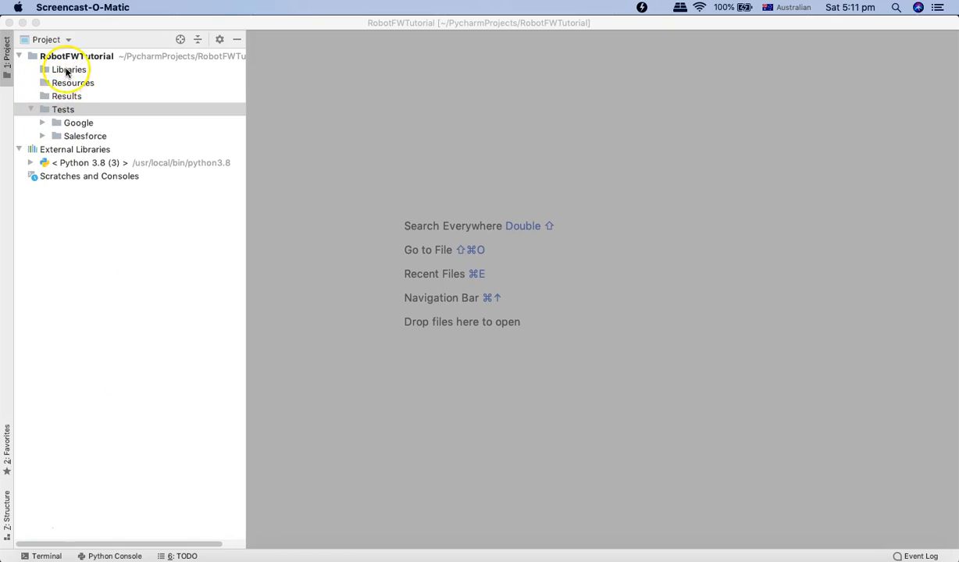
Step: Expand Tests > Google and Tests > Salesforce to show their FunctionalTestSuite and RegressionTestSuite folders
click(62, 109)
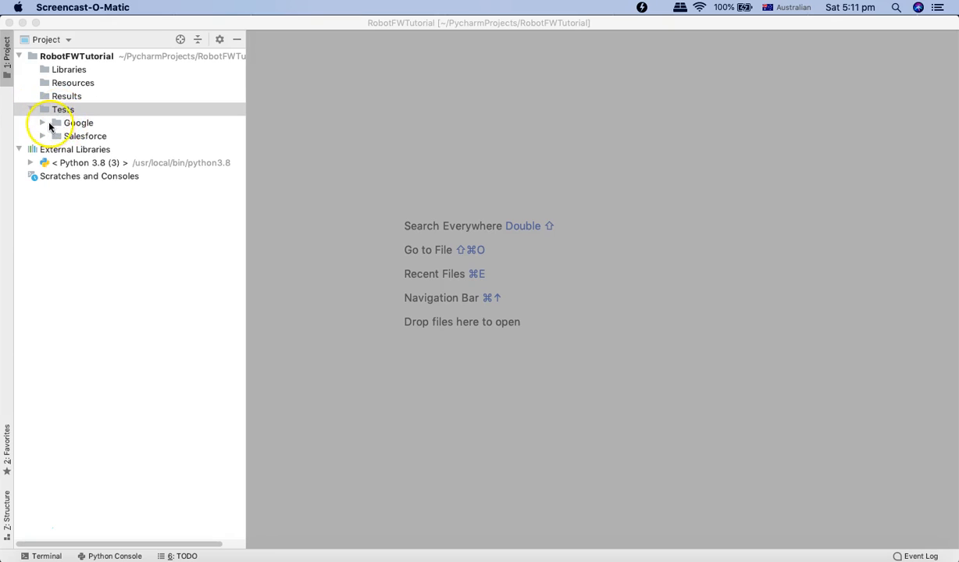
click(78, 122)
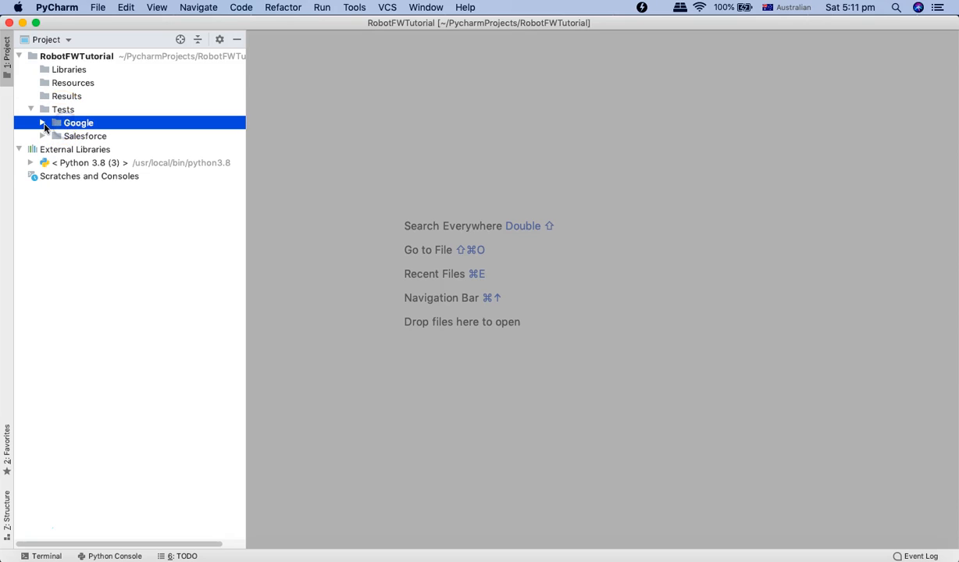
click(43, 123)
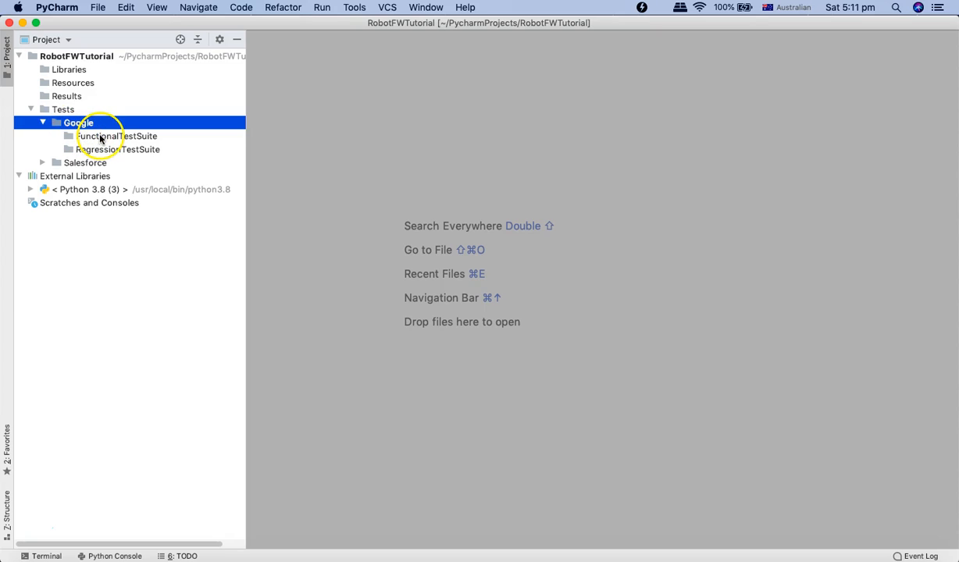
click(117, 136)
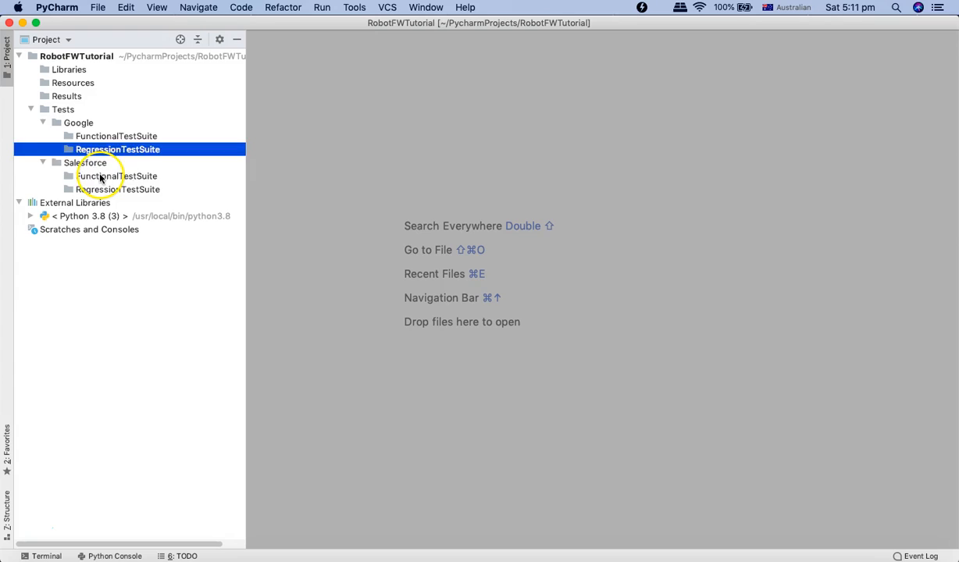
click(115, 176)
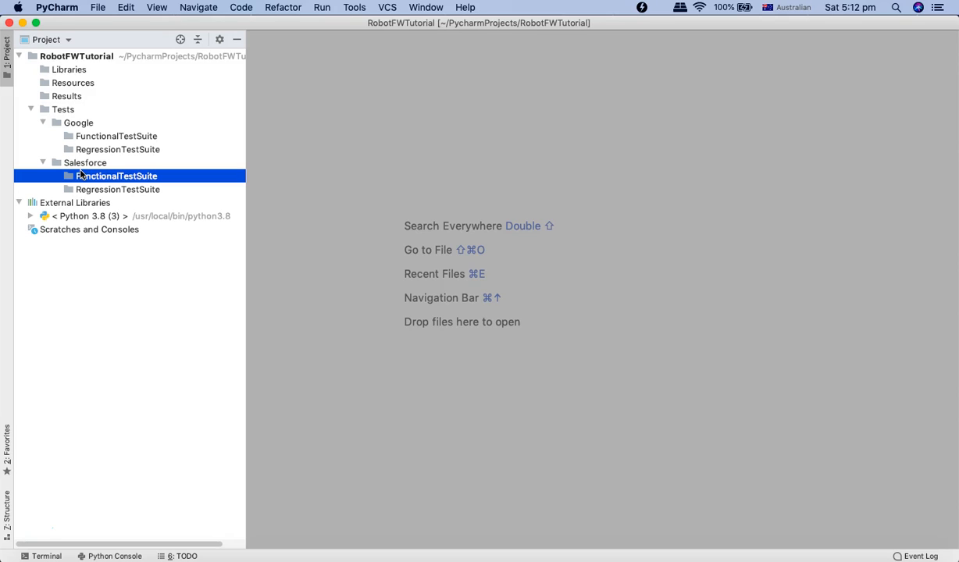
click(78, 122)
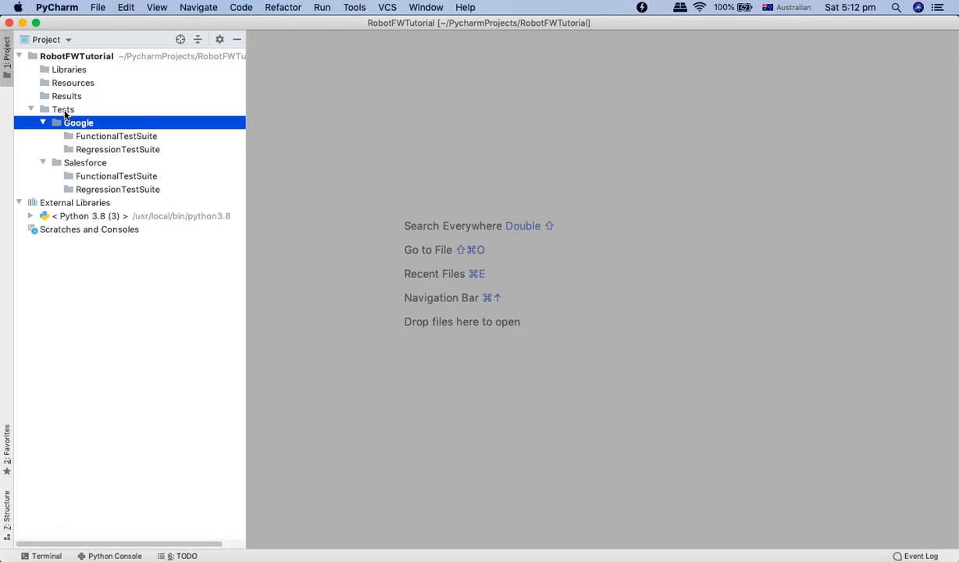
click(62, 109)
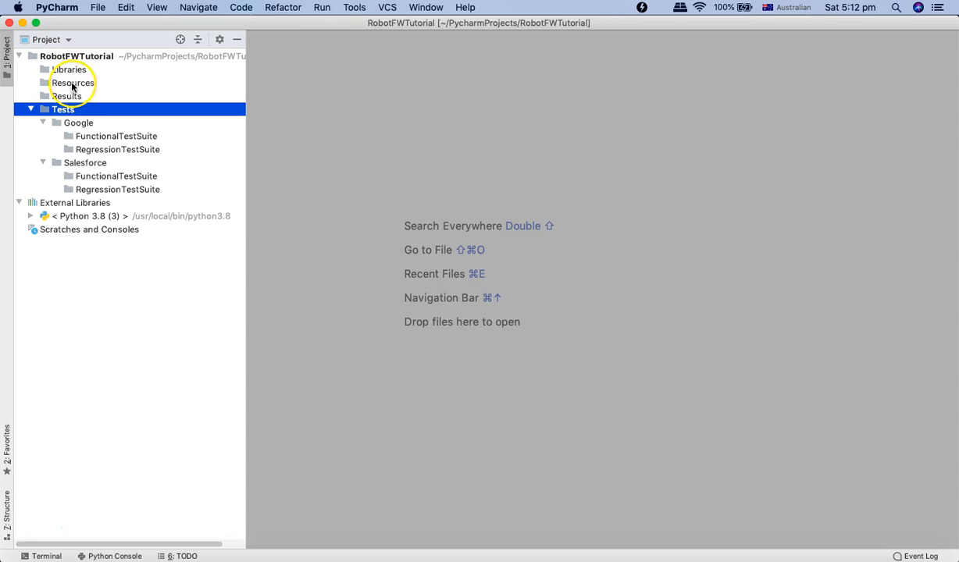
click(78, 123)
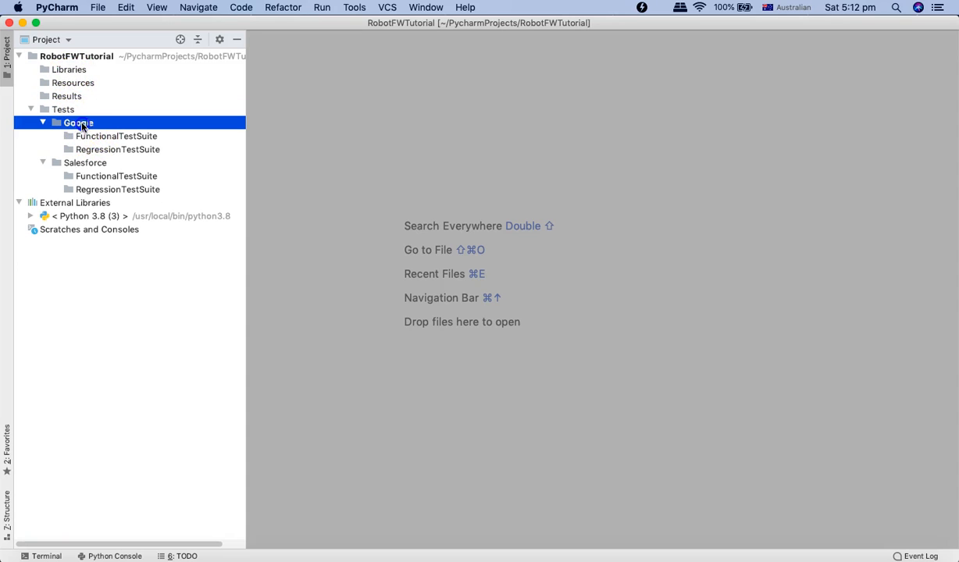
click(117, 136)
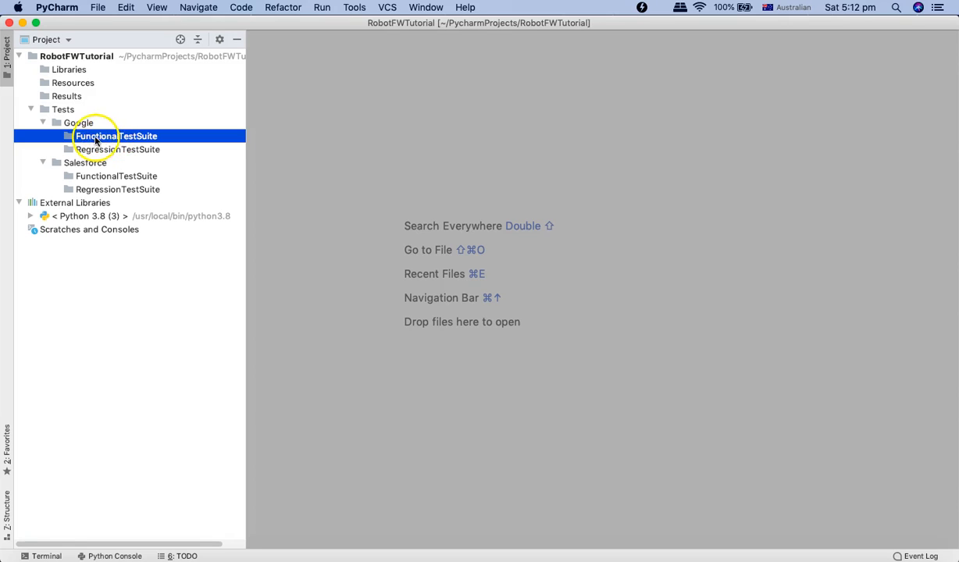
Step: Create a new file named GoogleSearch.robot in Google's FunctionalTestSuite folder
right_click(115, 135)
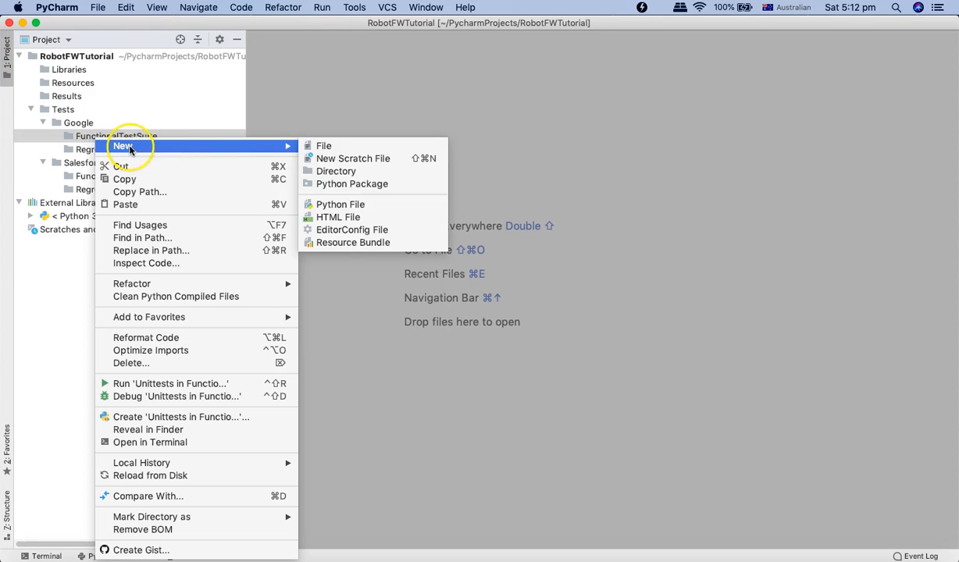
mouse_move(323, 146)
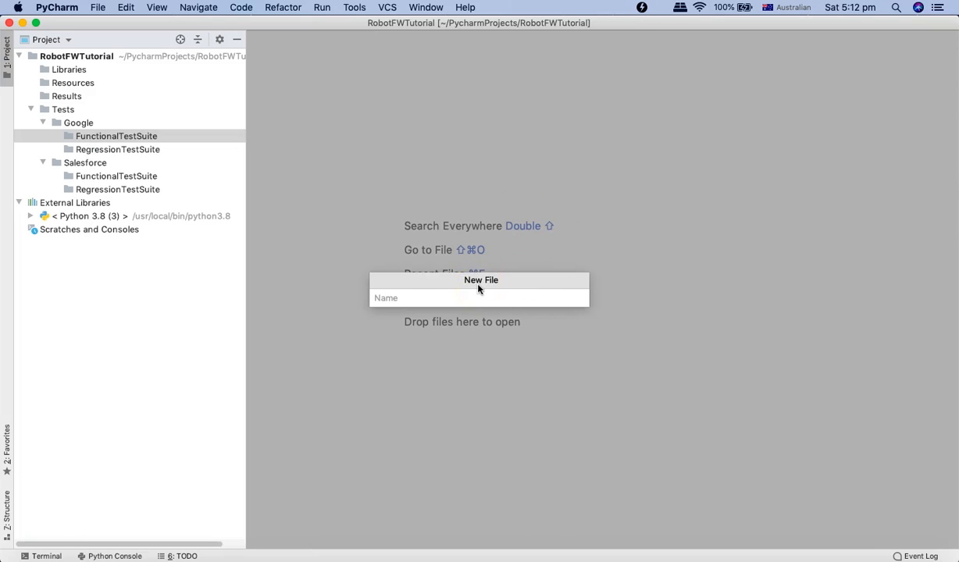
text(GoogleSearch)
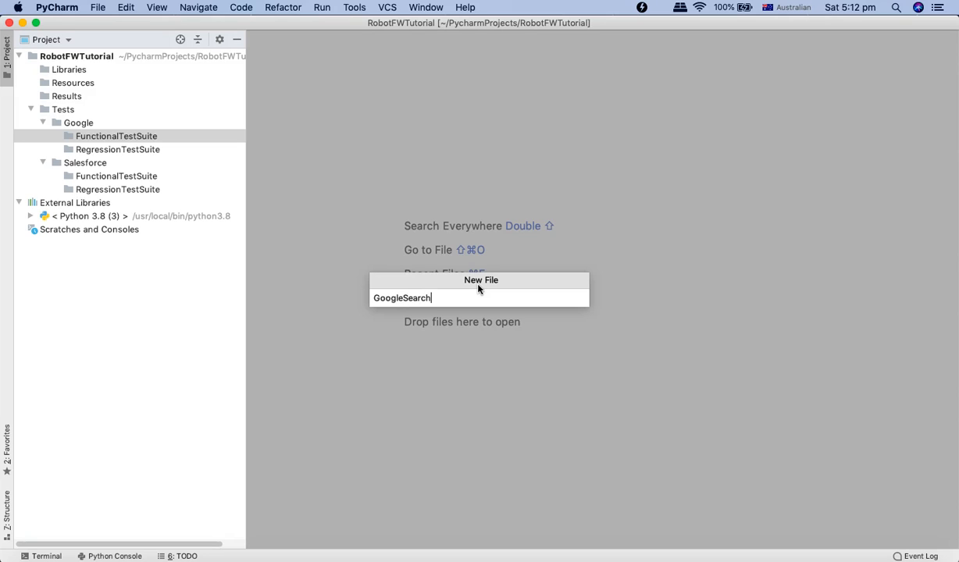
text(.robot)
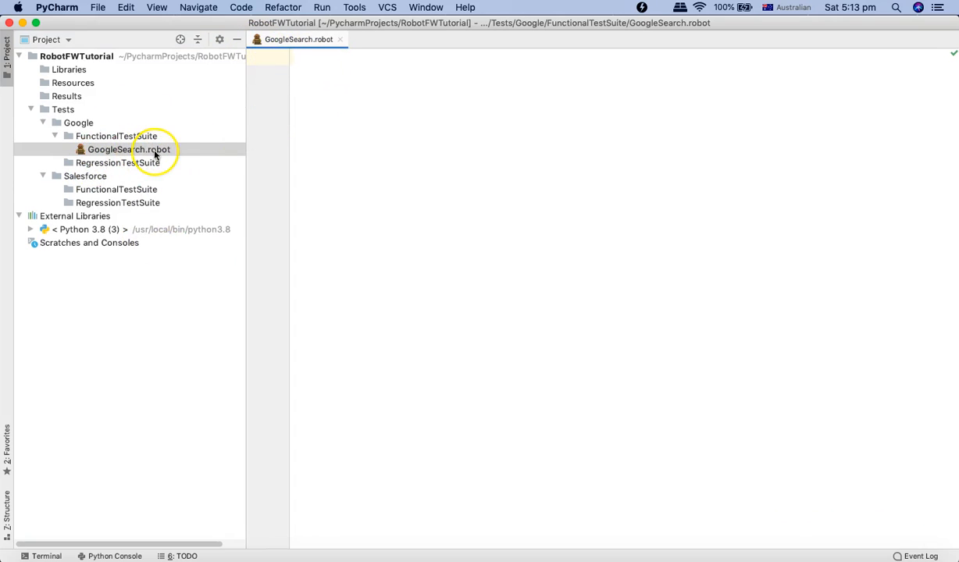
mouse_move(94, 136)
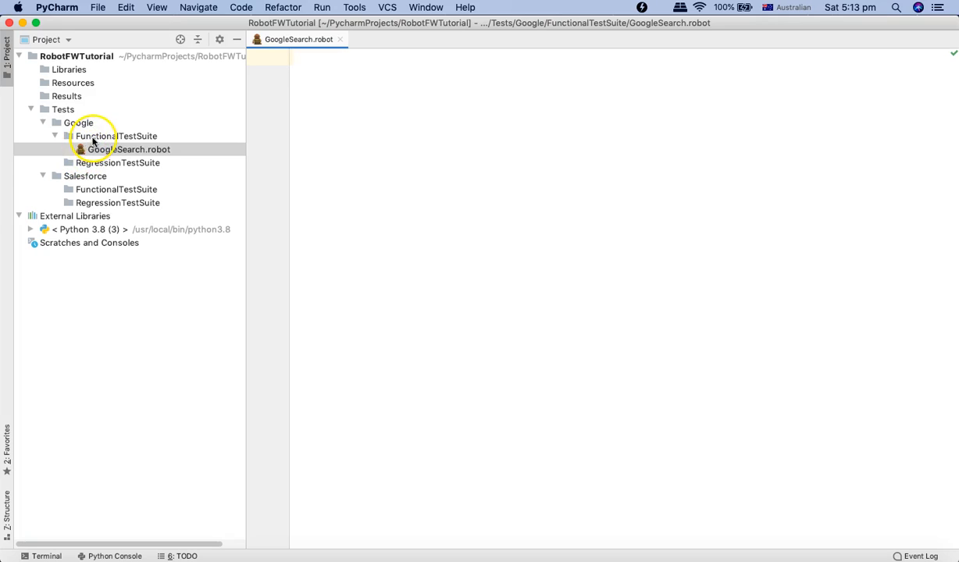
click(117, 136)
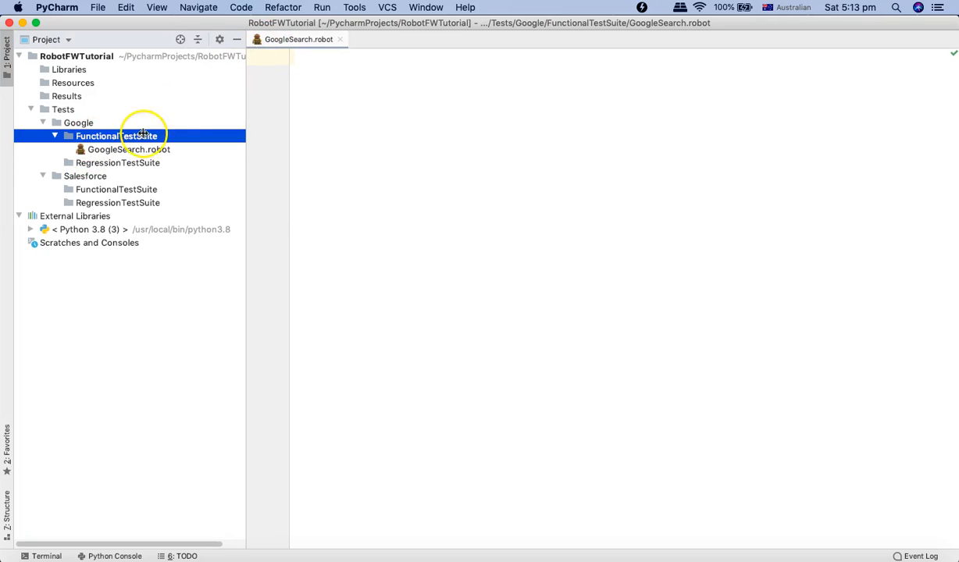
click(127, 149)
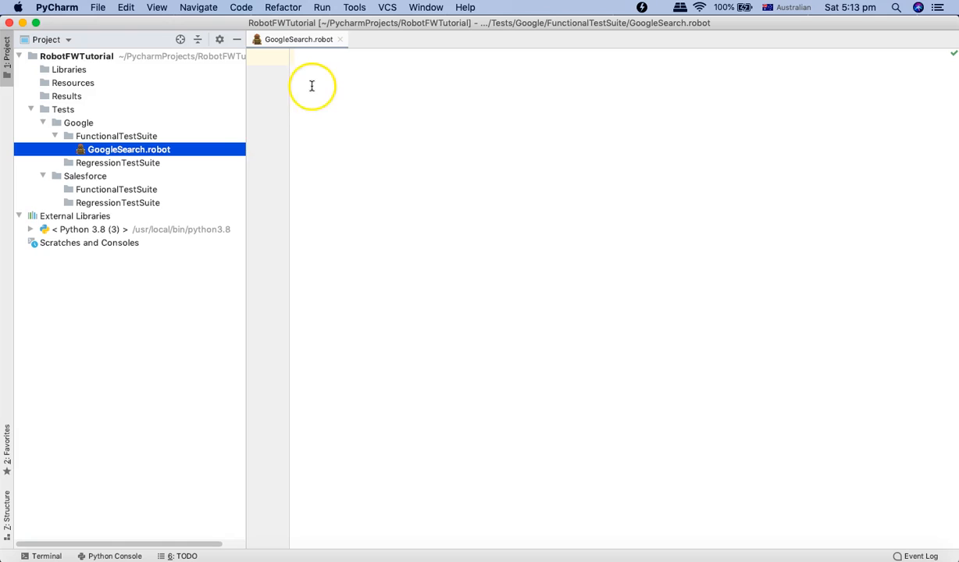
mouse_move(340, 132)
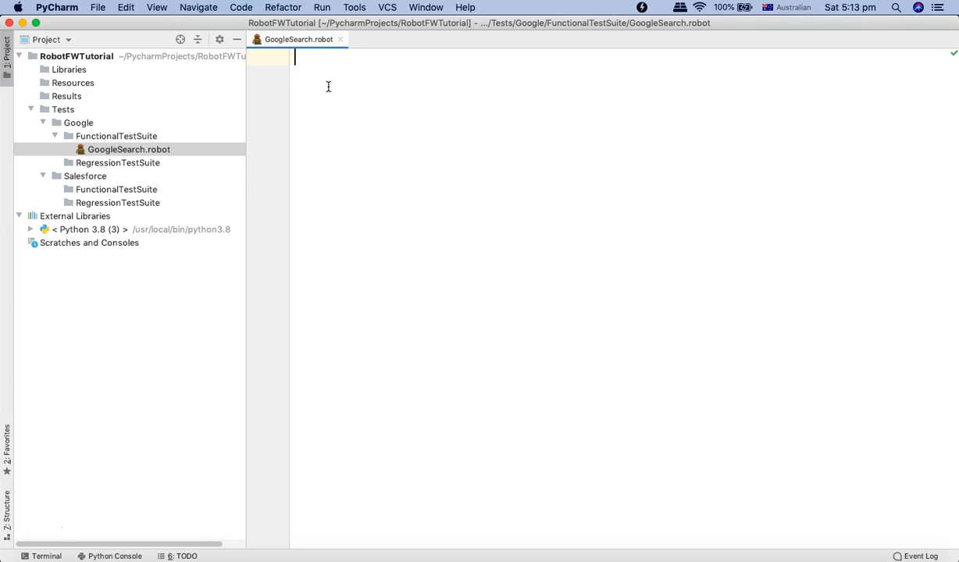
Step: Type the *** Settings *** and *** Variables *** section headers on separate lines
text(***)
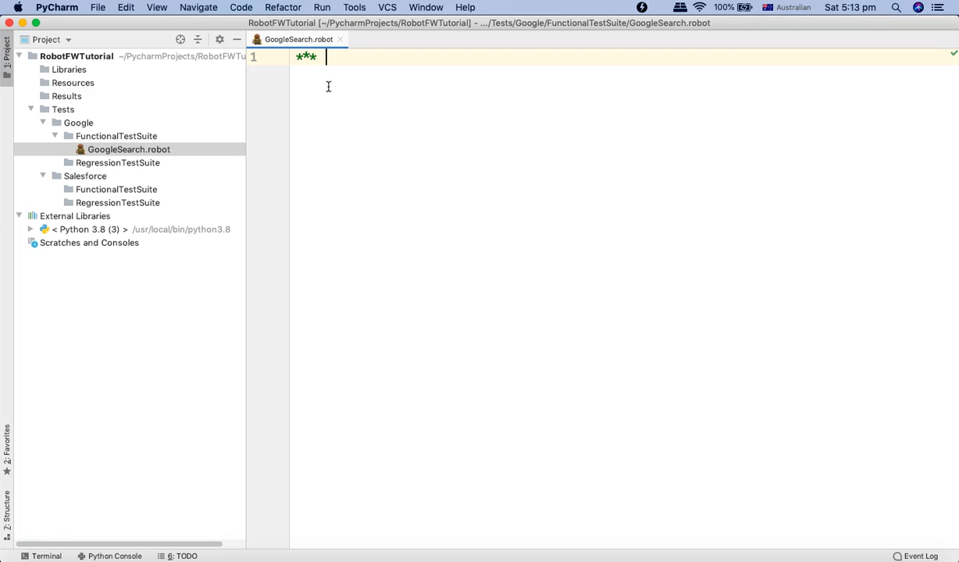
text(Settings ***)
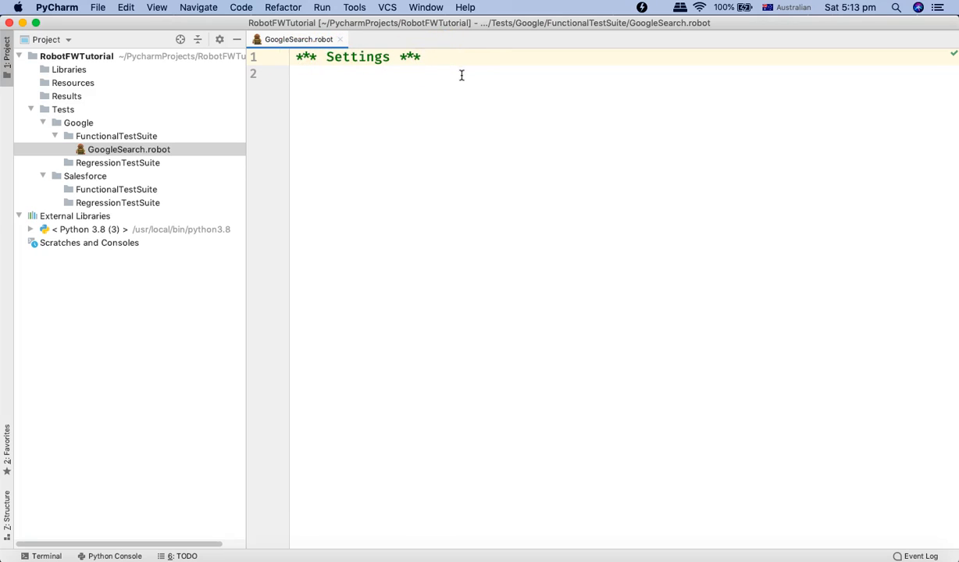
key(enter)
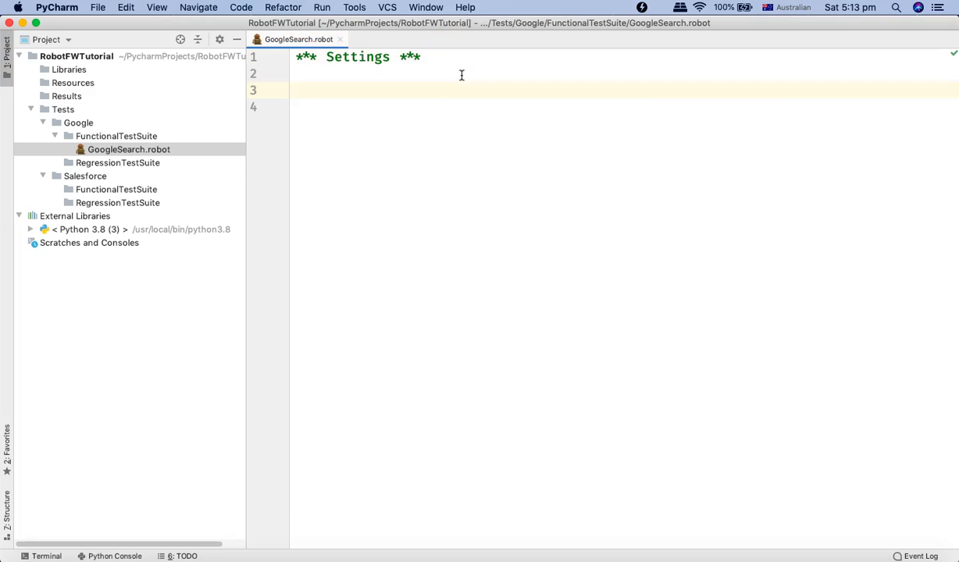
text(***)
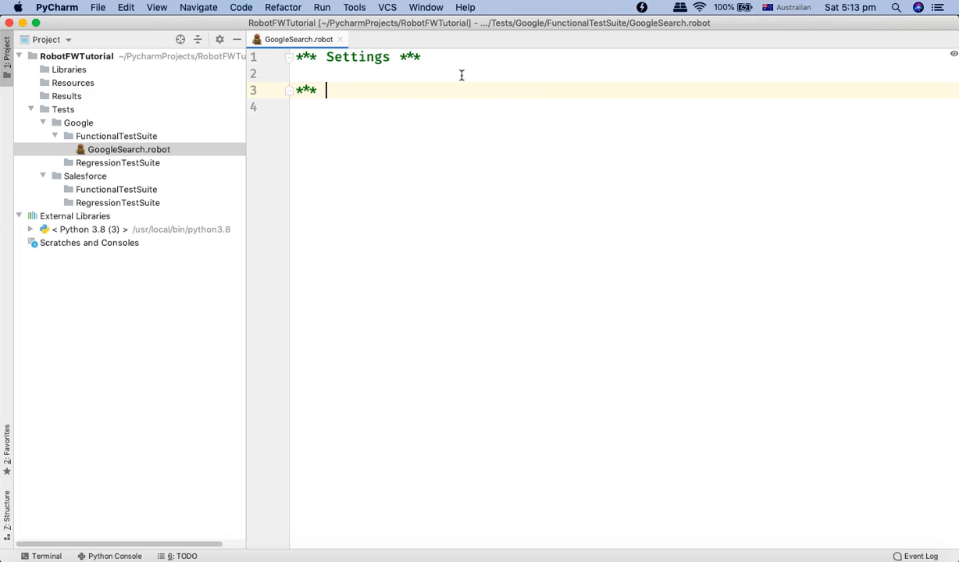
text(*** Variables ***)
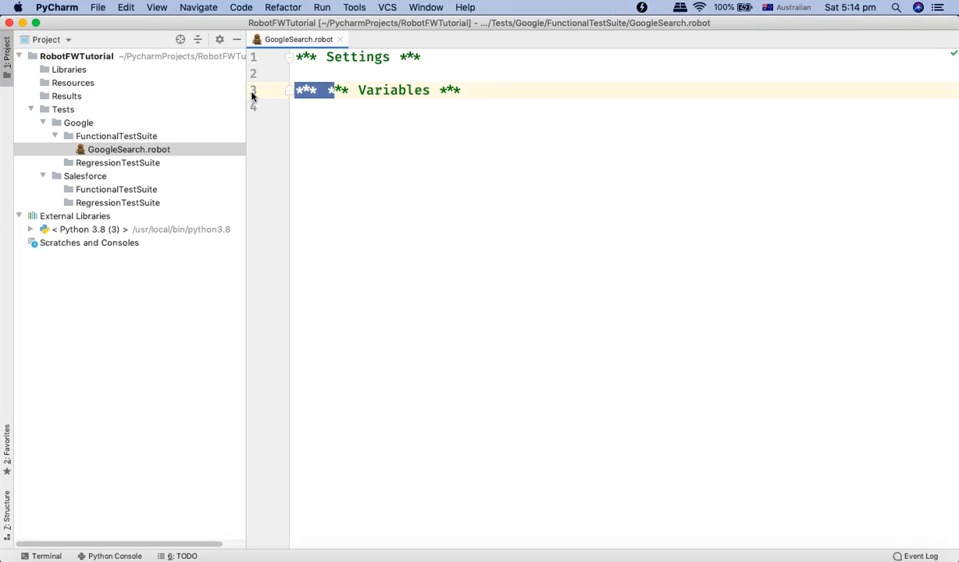
Step: Add the *** Test Cases *** and *** Keywords *** headers below Variables
click(430, 90)
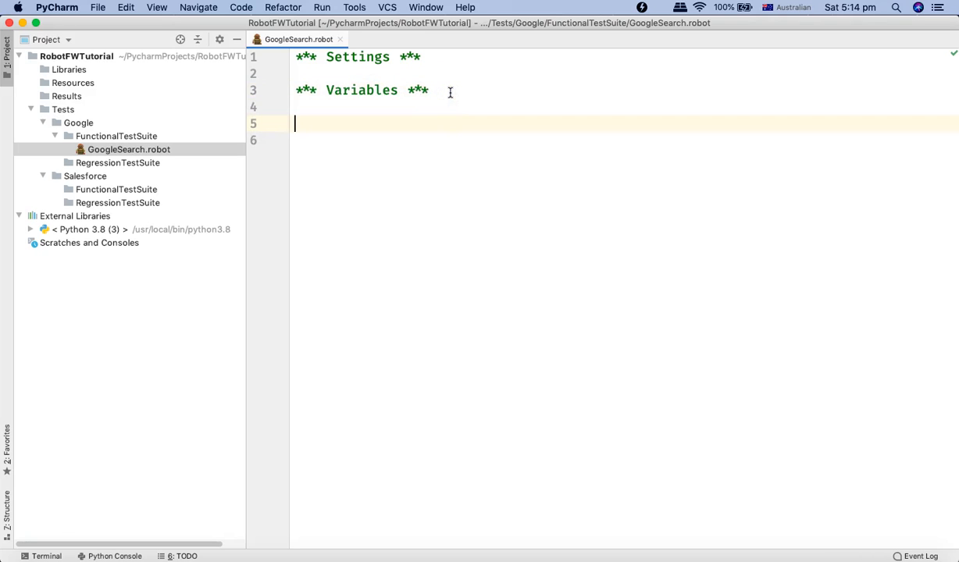
text(*)
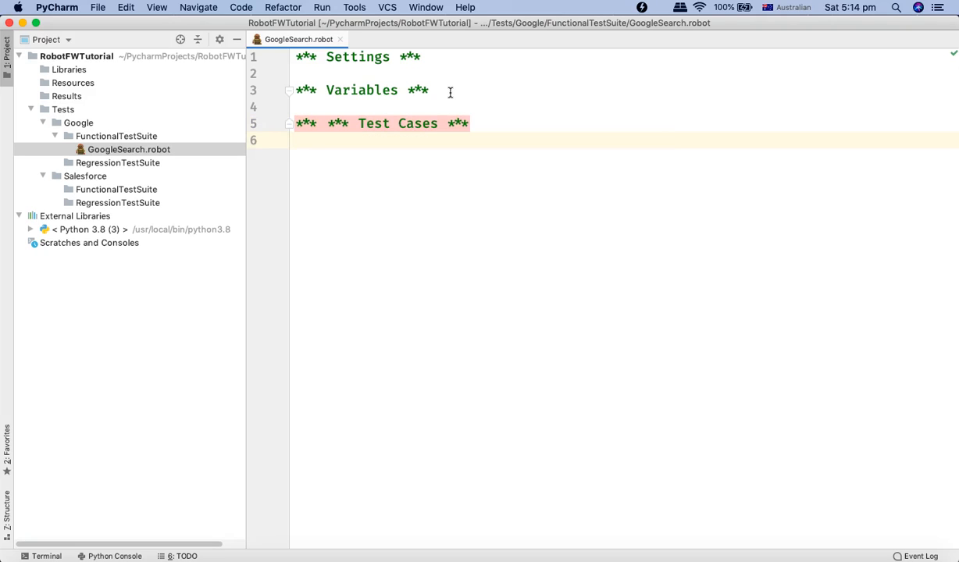
key(enter)
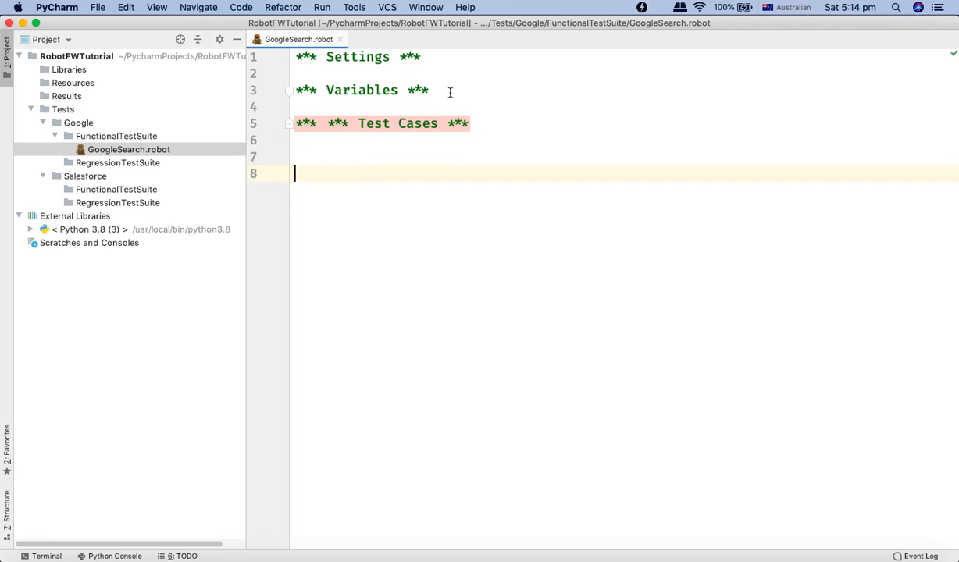
text(***)
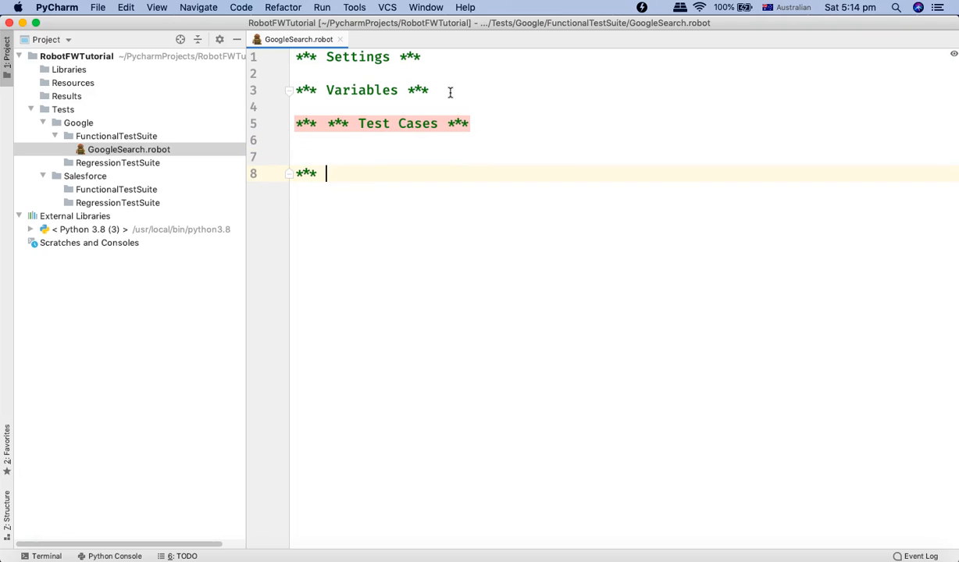
text(Keywords ***)
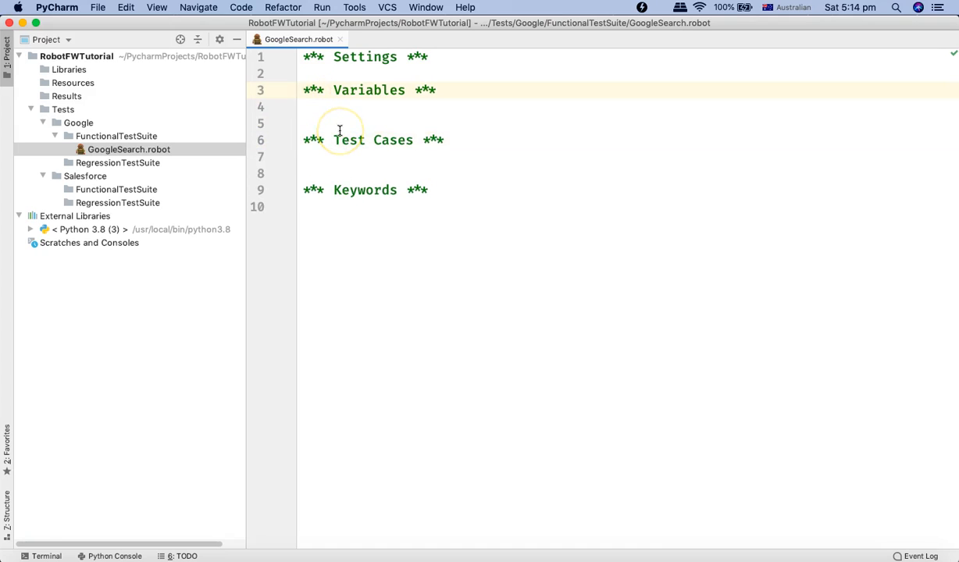
Step: Insert blank lines between the four section headers and return below *** Settings ***
key(enter)
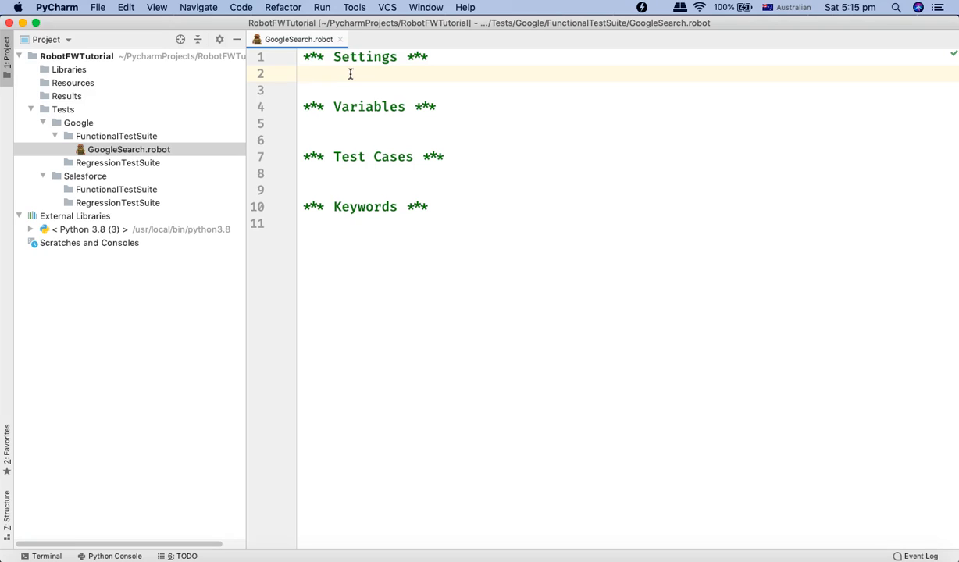
click(335, 74)
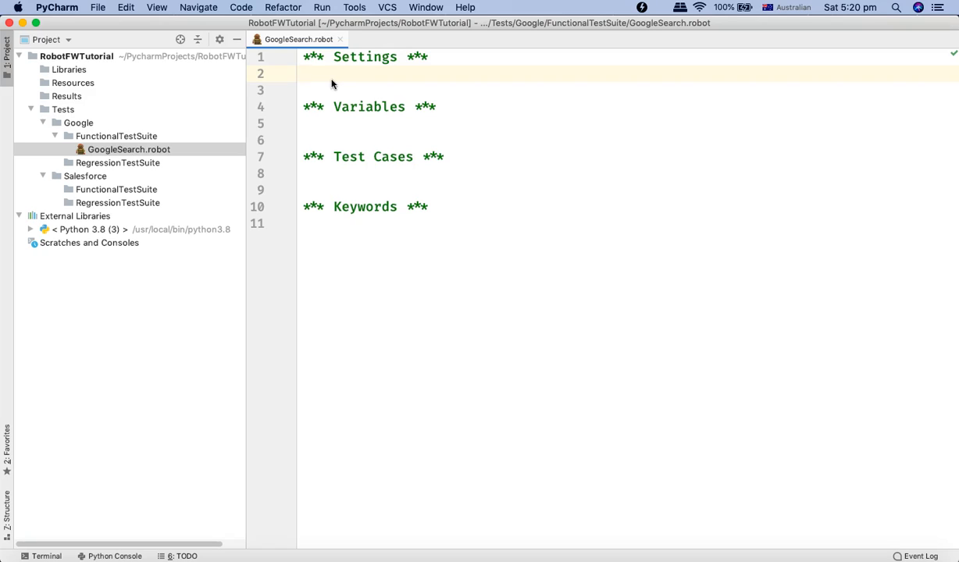
Step: Add 'Library SeleniumLibrary' and a 'Resource' line under Settings, followed by blank lines
text(Lib)
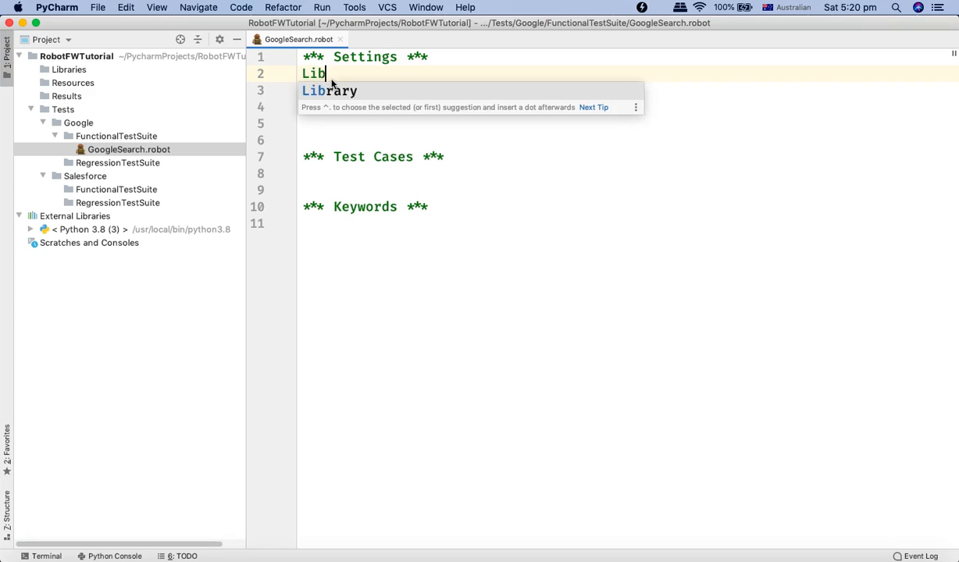
text(rary Sel)
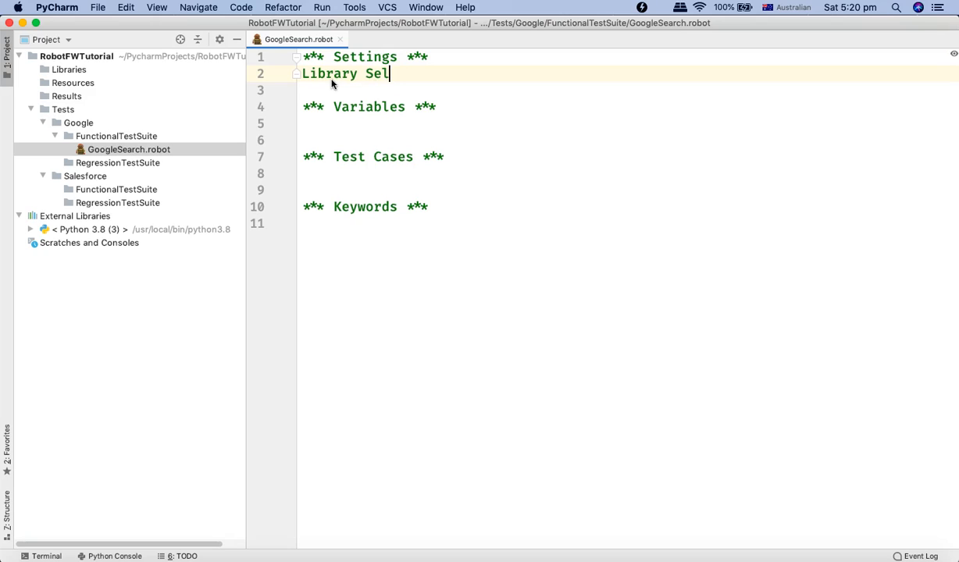
key(backspace)
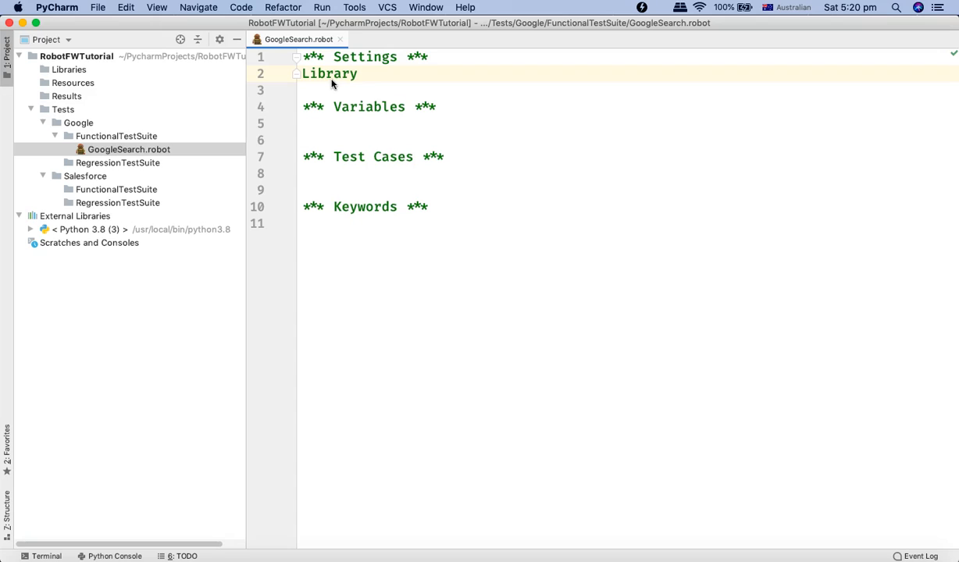
text(Selenium)
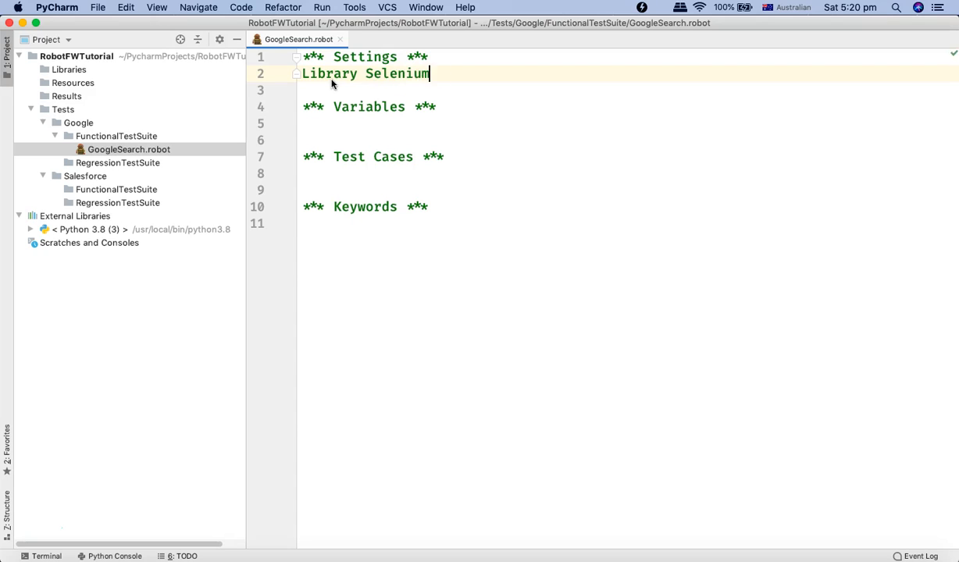
text(Library)
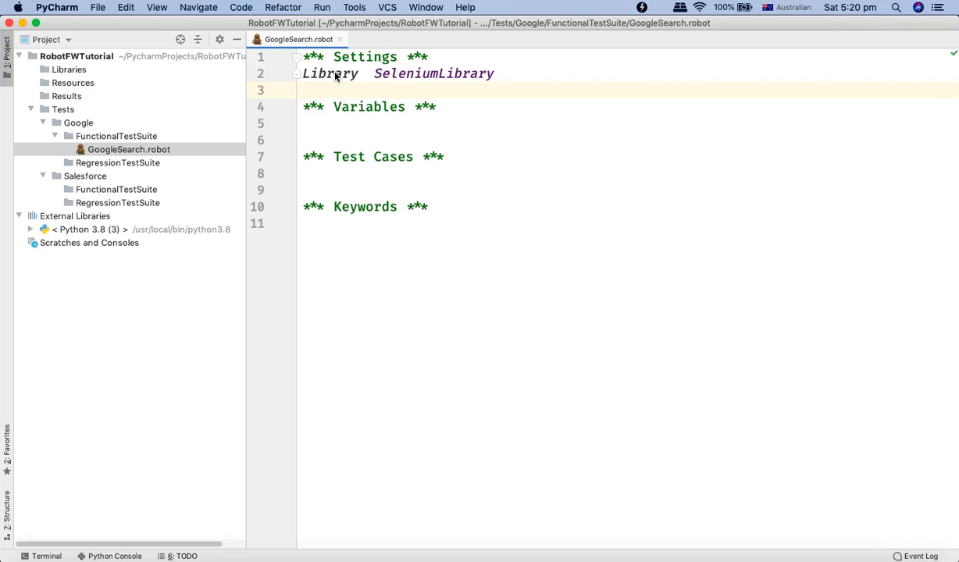
text(Resource)
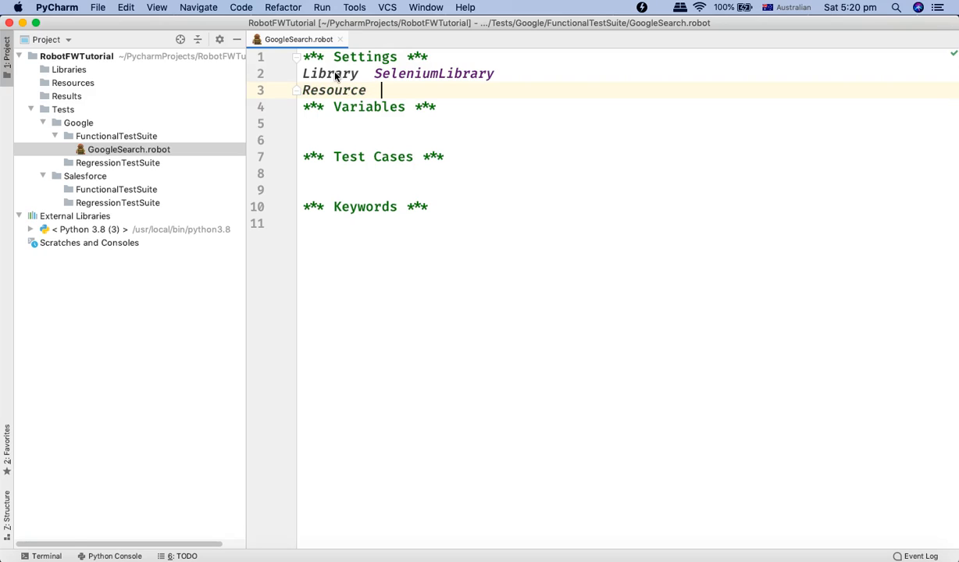
key(enter)
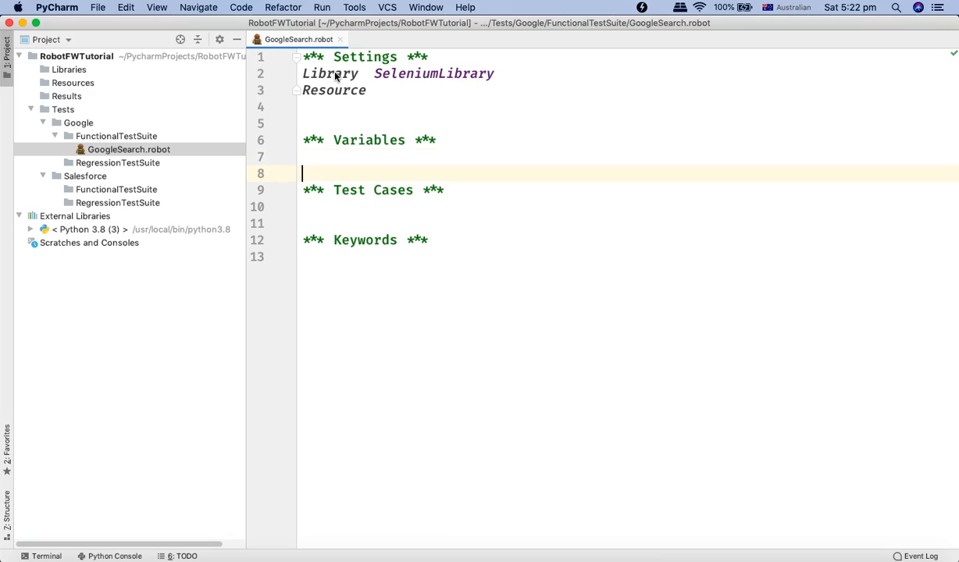
key(up)
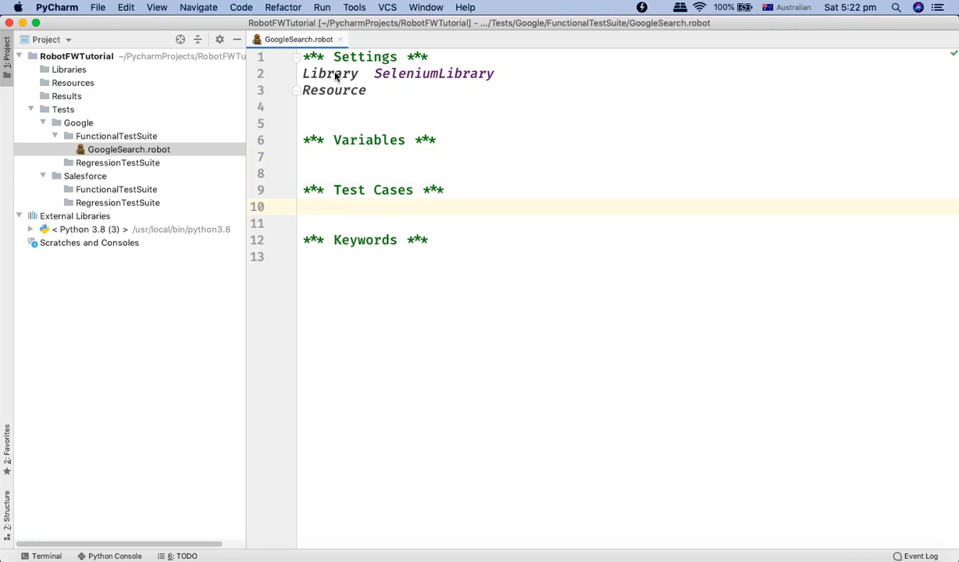
mouse_move(345, 123)
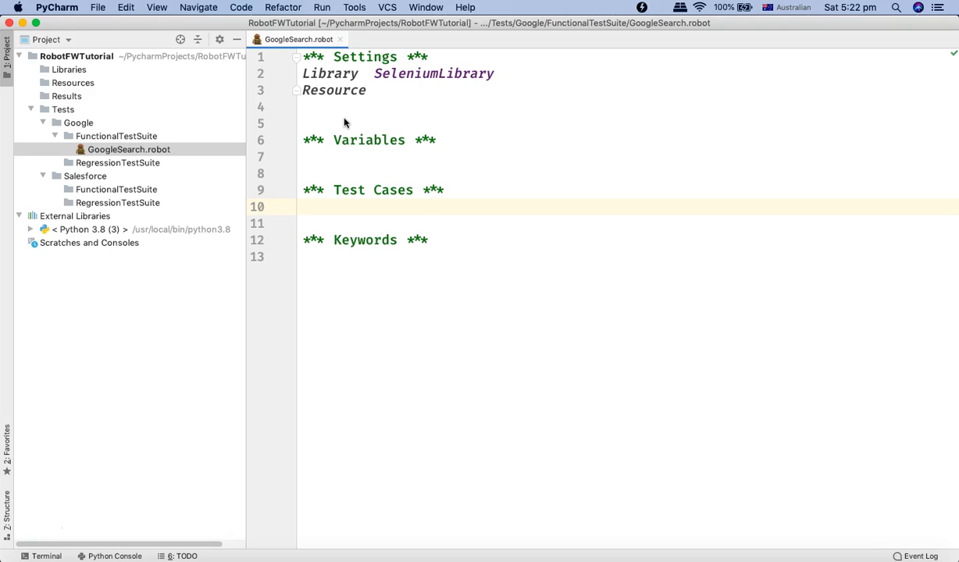
click(339, 205)
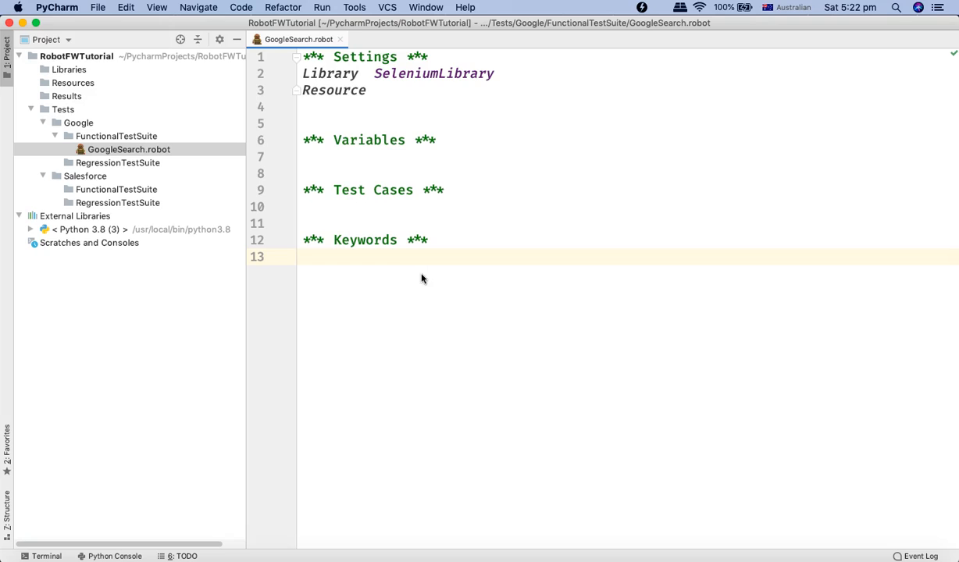
double_click(364, 240)
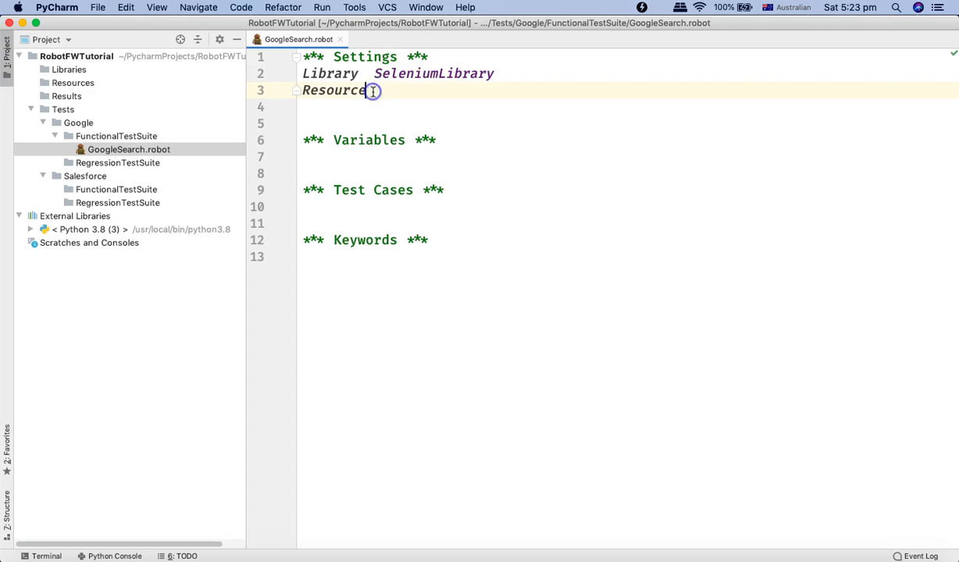
double_click(333, 90)
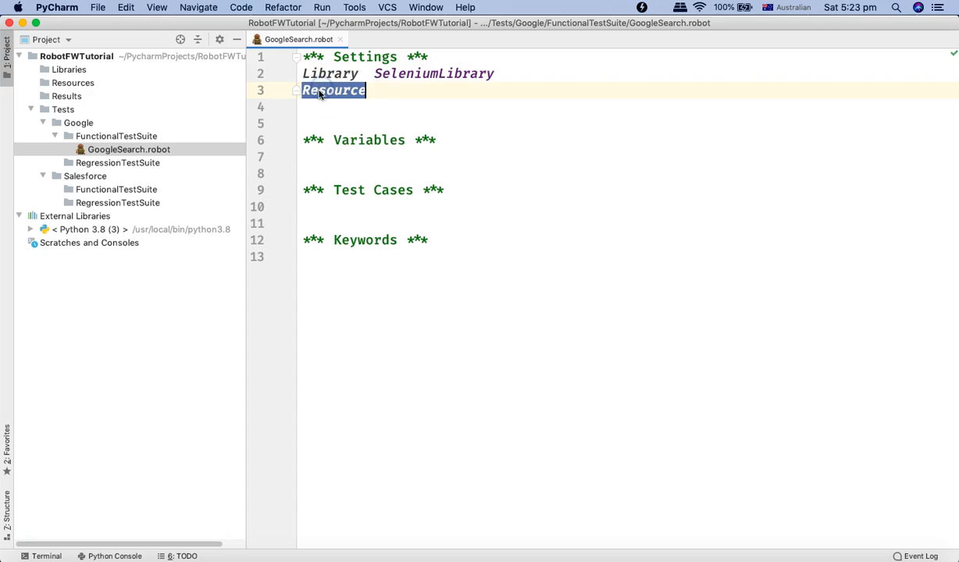